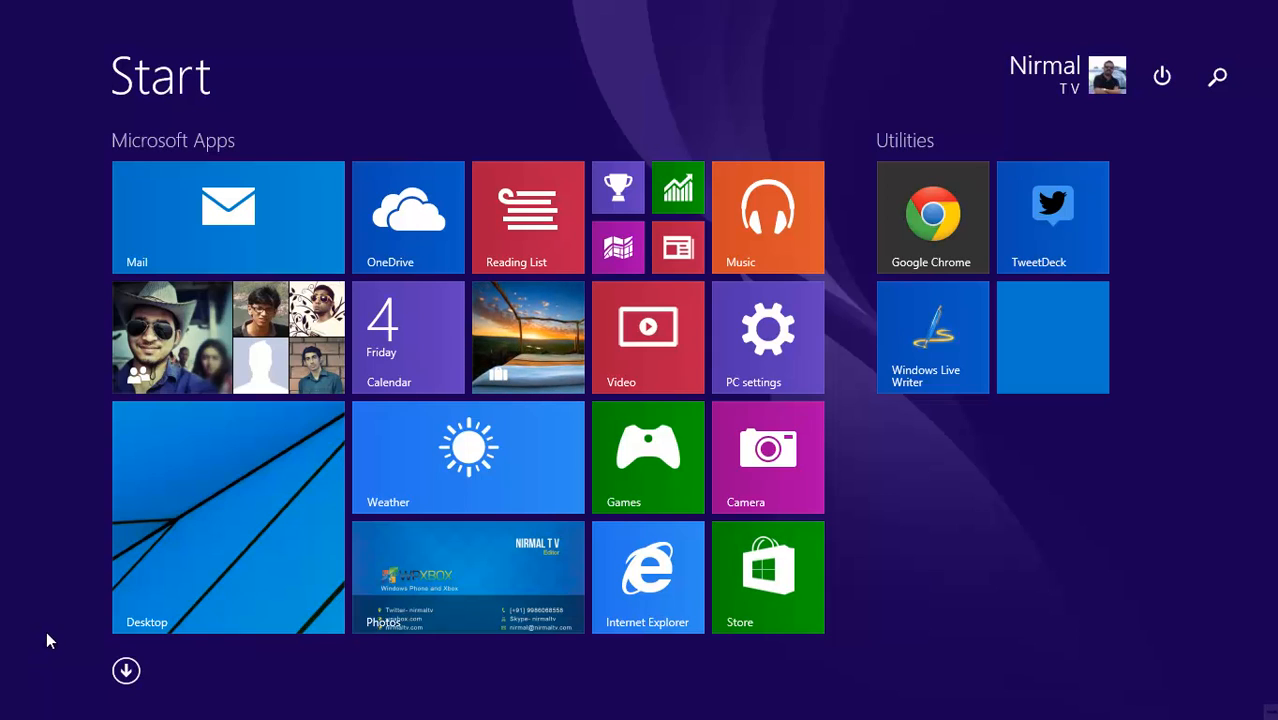
{"action": "mouse_move", "coordinate": [247, 560]}
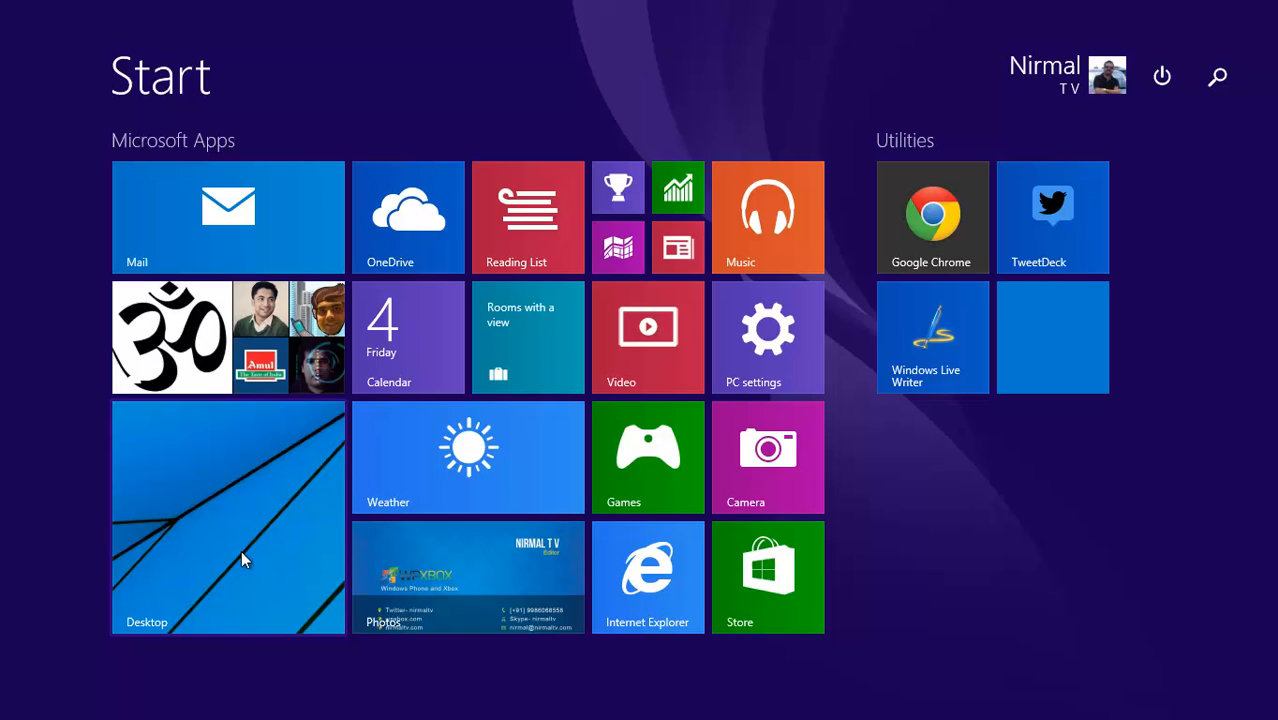
Switch from the Start screen to the desktop via the Desktop tile
{"action": "left_click", "coordinate": [227, 517]}
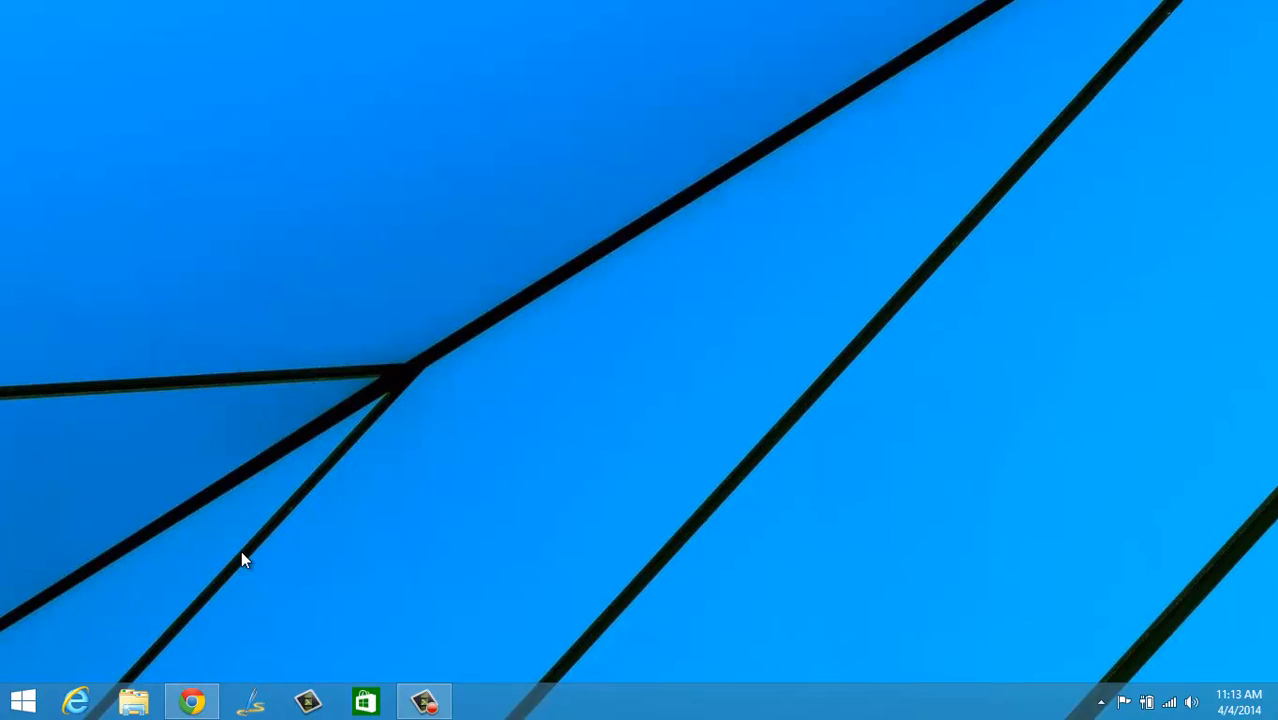
Return to the Start screen using the taskbar Start button
{"action": "left_click", "coordinate": [22, 700]}
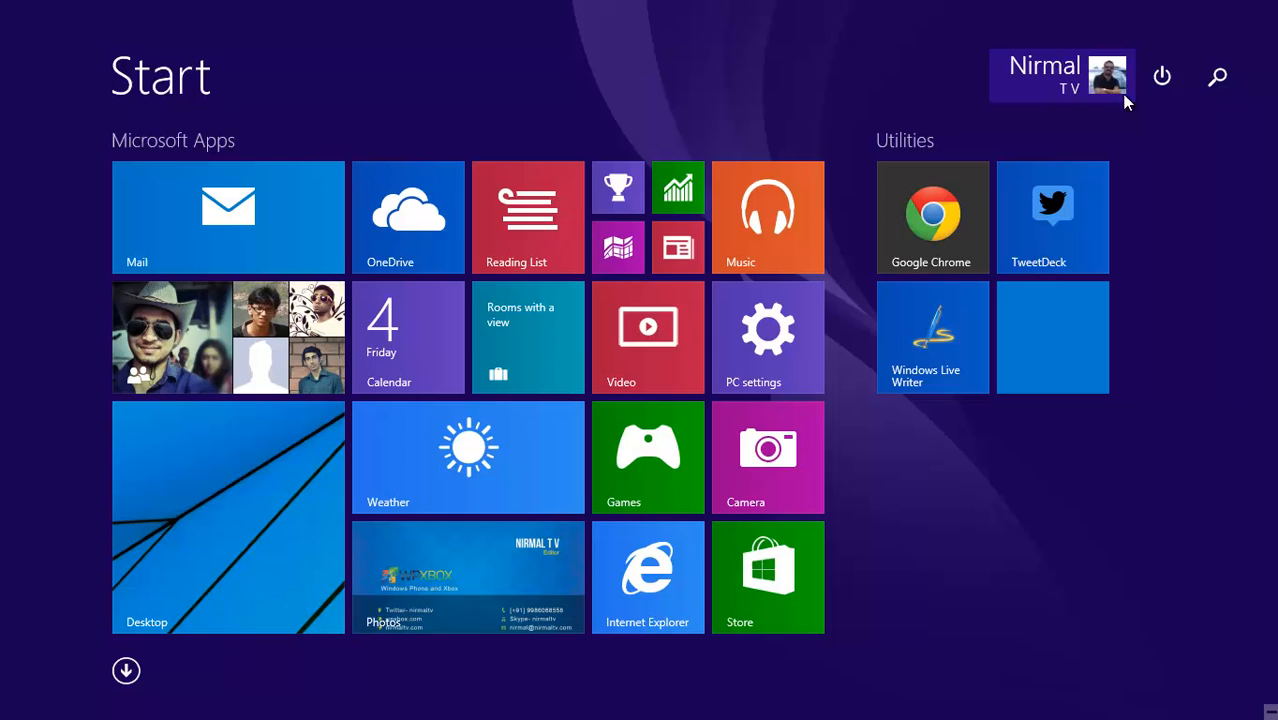
{"action": "mouse_move", "coordinate": [1162, 77]}
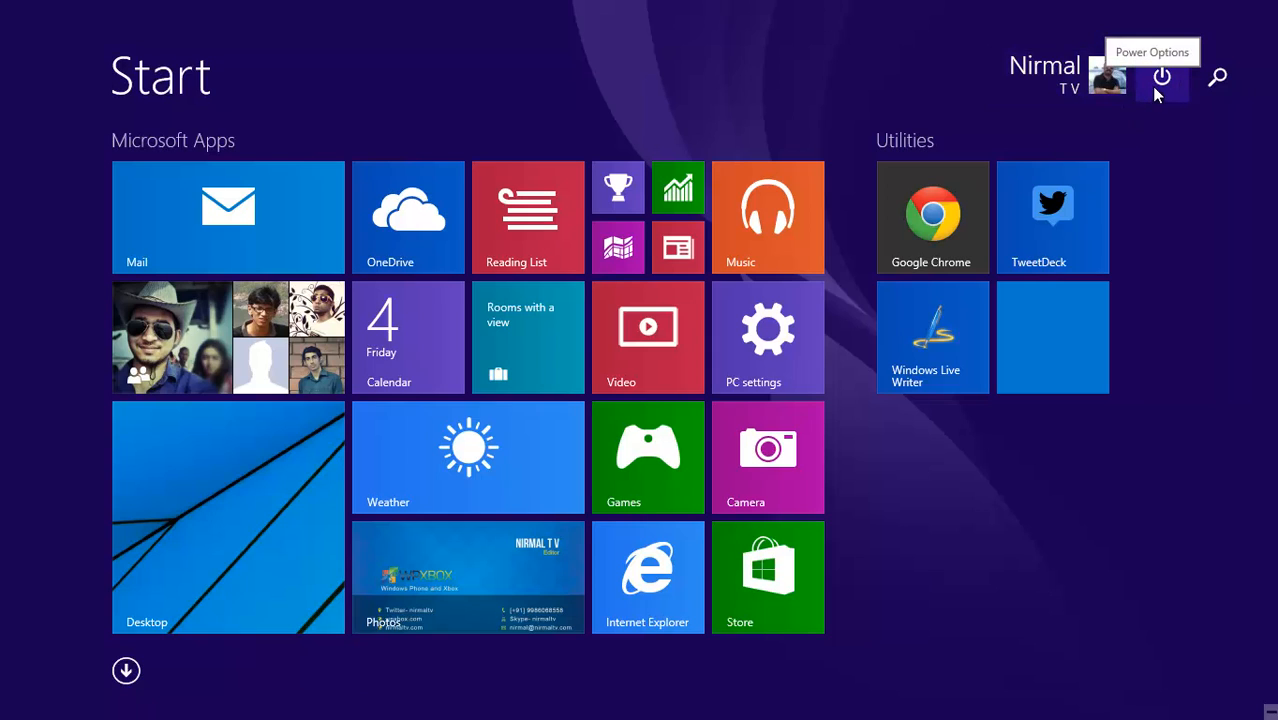
{"action": "mouse_move", "coordinate": [1227, 615]}
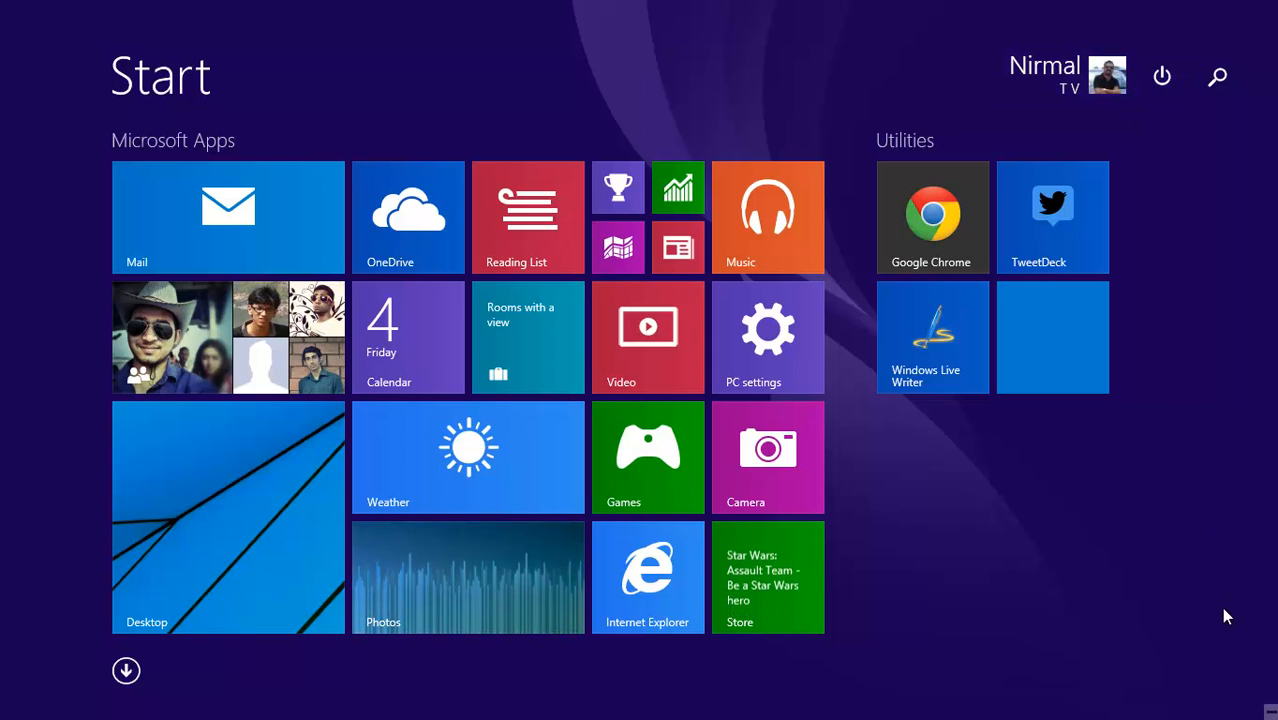
{"action": "mouse_move", "coordinate": [1176, 586]}
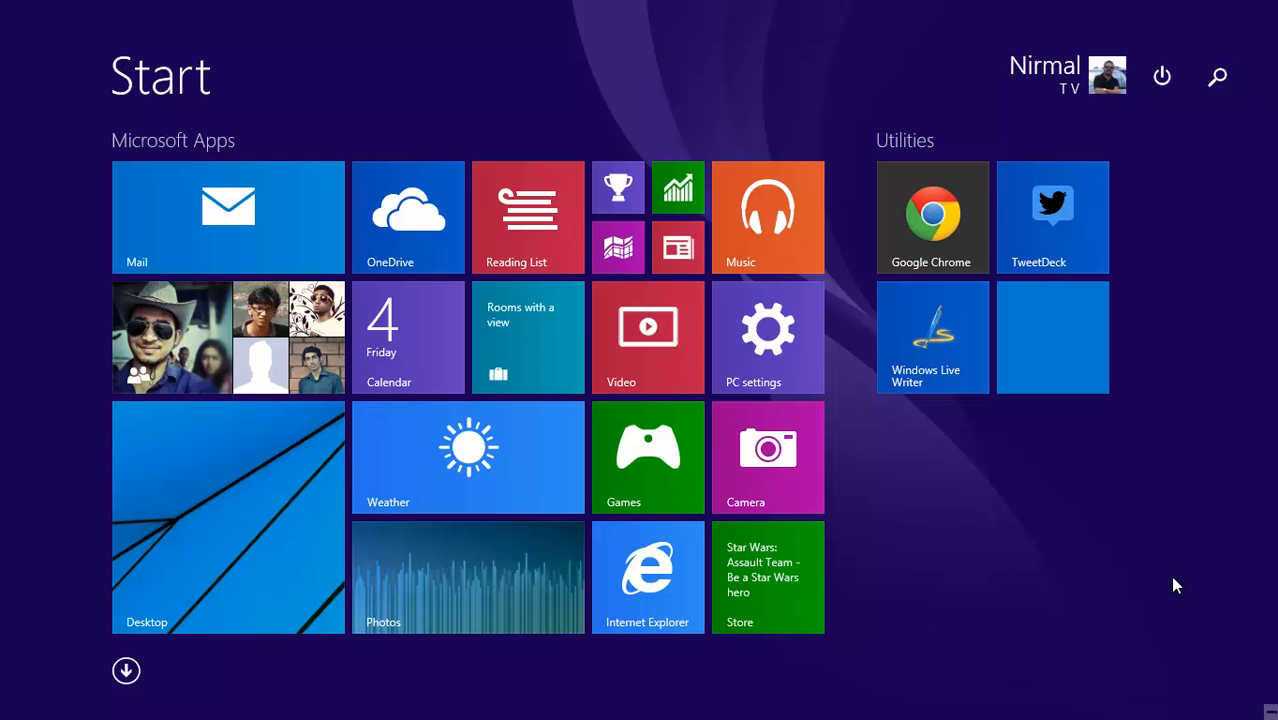
{"action": "mouse_move", "coordinate": [1157, 565]}
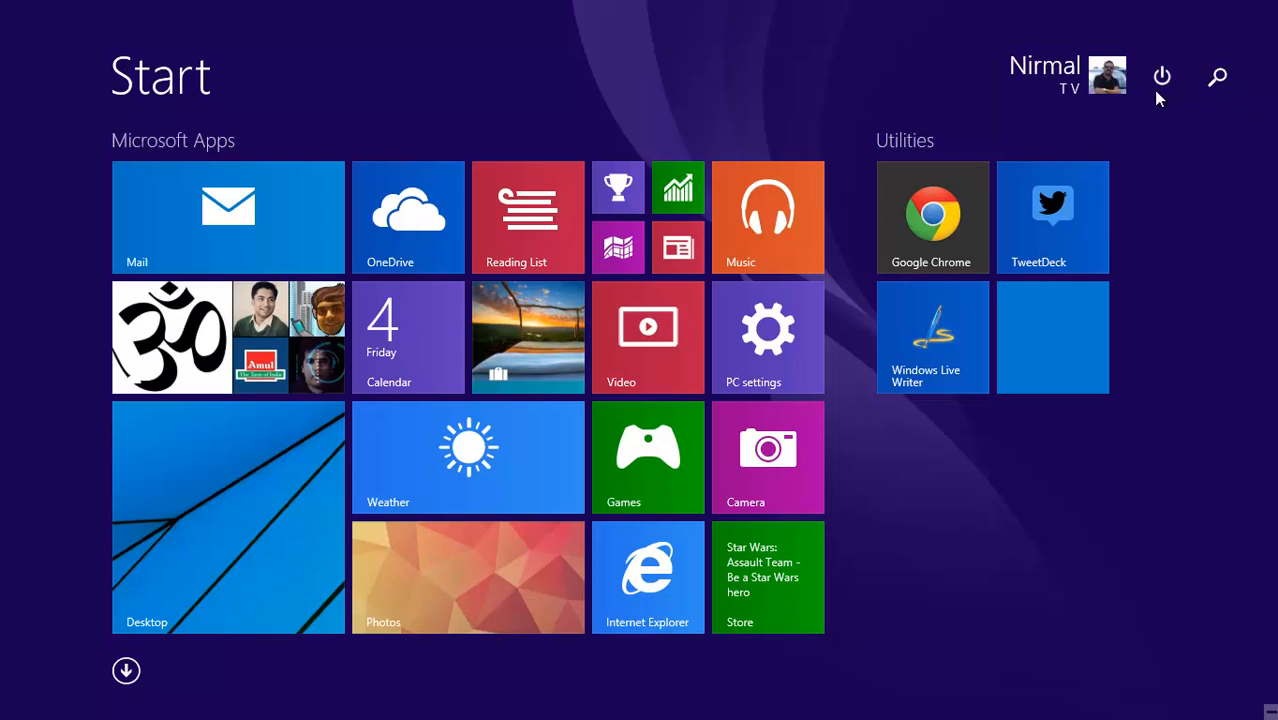
Show the Sleep, Shut down and Restart menu from the power button
{"action": "left_click", "coordinate": [1161, 77]}
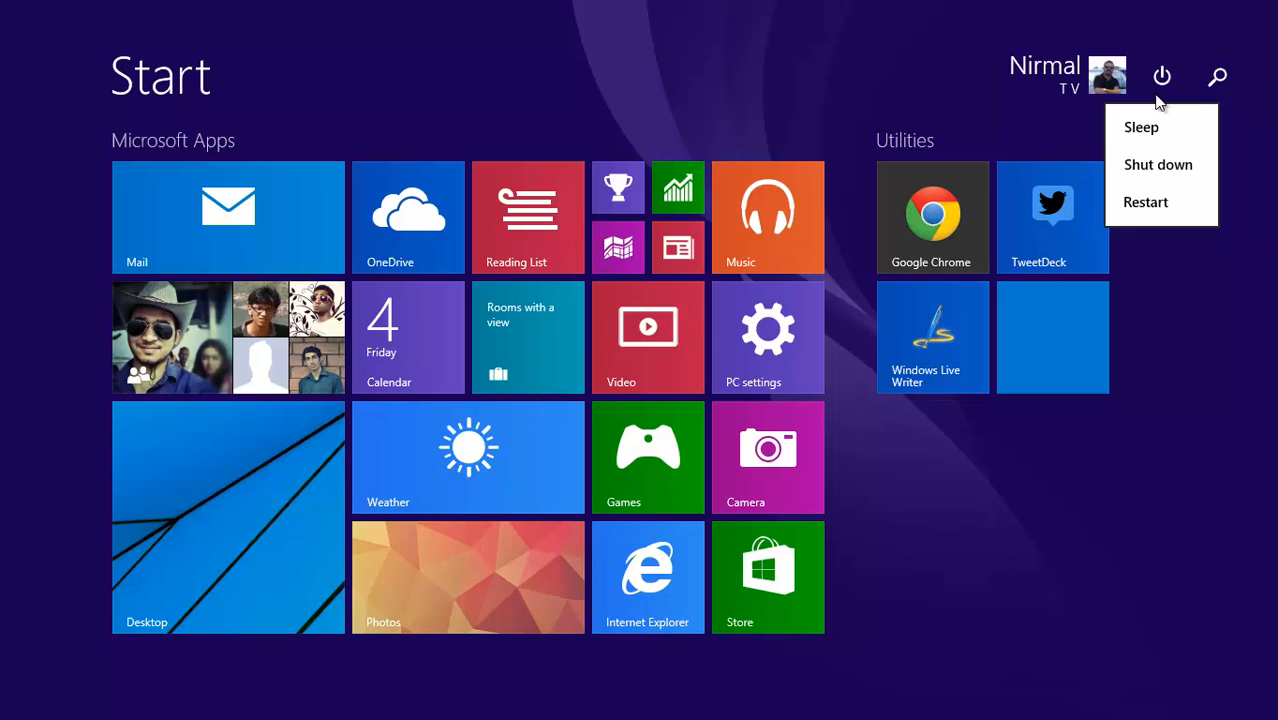
{"action": "mouse_move", "coordinate": [1173, 148]}
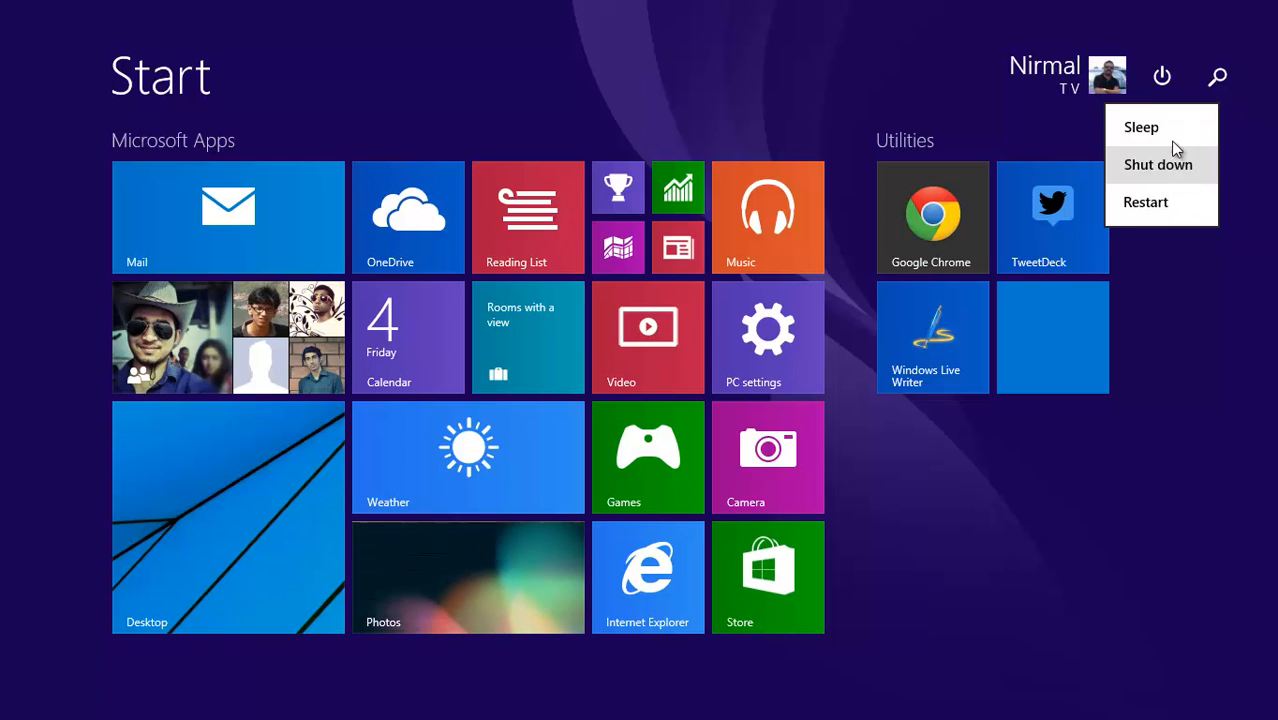
{"action": "mouse_move", "coordinate": [1145, 202]}
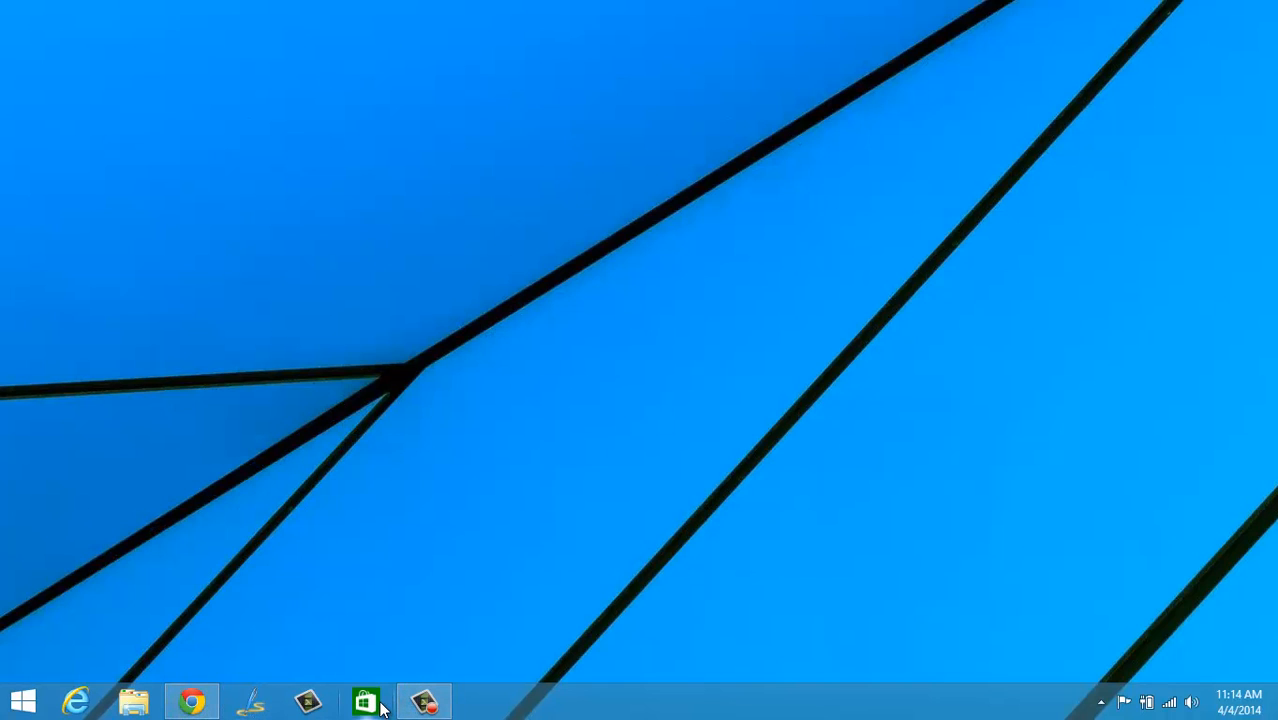
{"action": "mouse_move", "coordinate": [365, 700]}
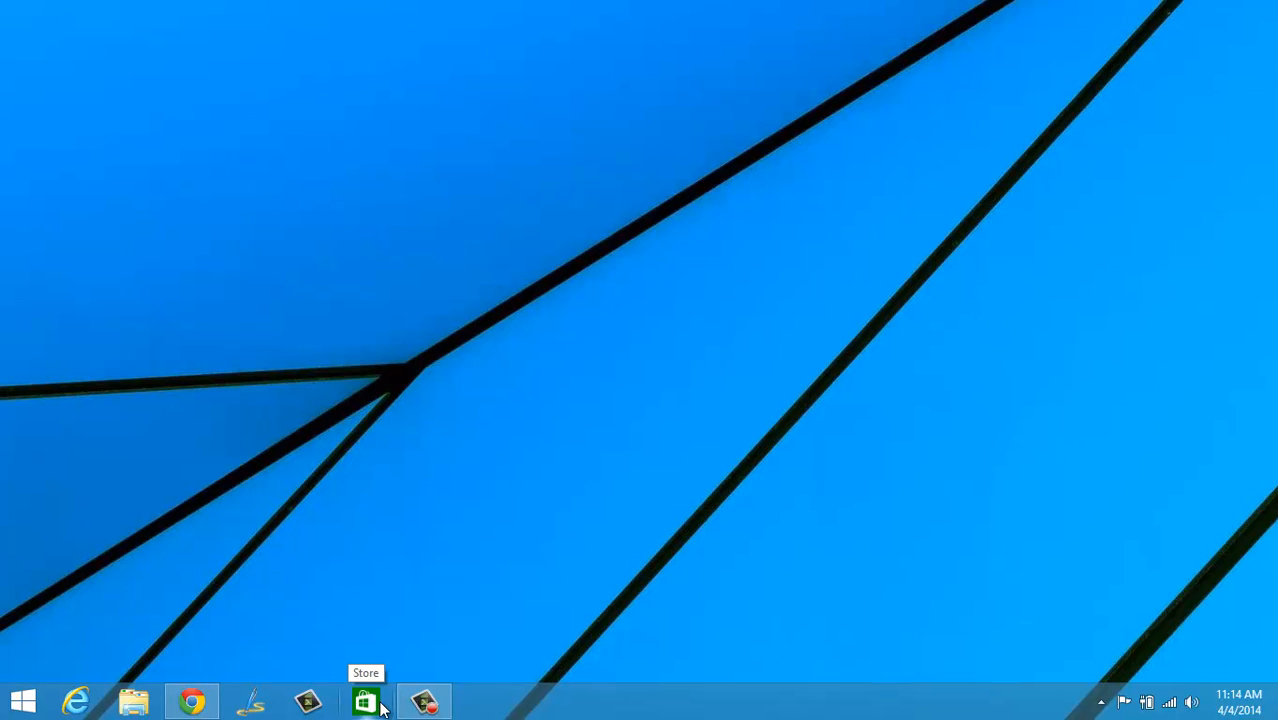
Launch the Windows Store from its pinned taskbar icon
{"action": "left_click", "coordinate": [365, 700]}
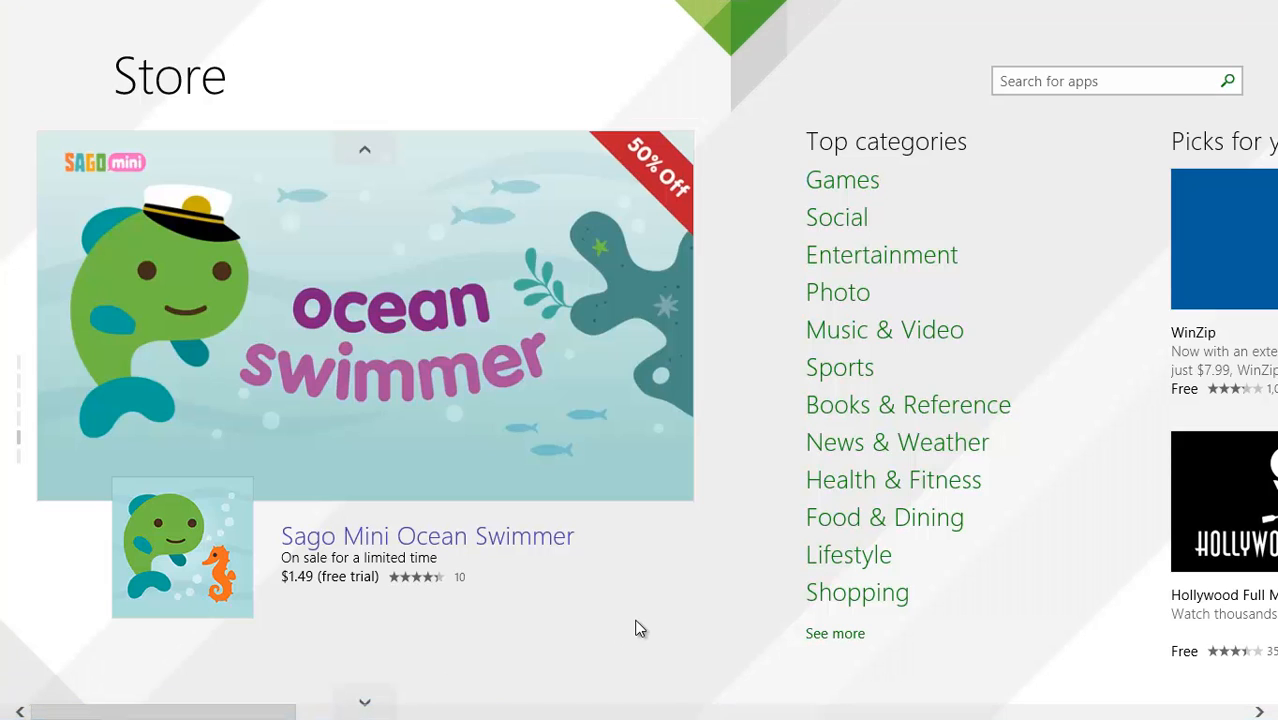
Reveal the Store's title bar, try minimize, then close the app
{"action": "left_click", "coordinate": [364, 148]}
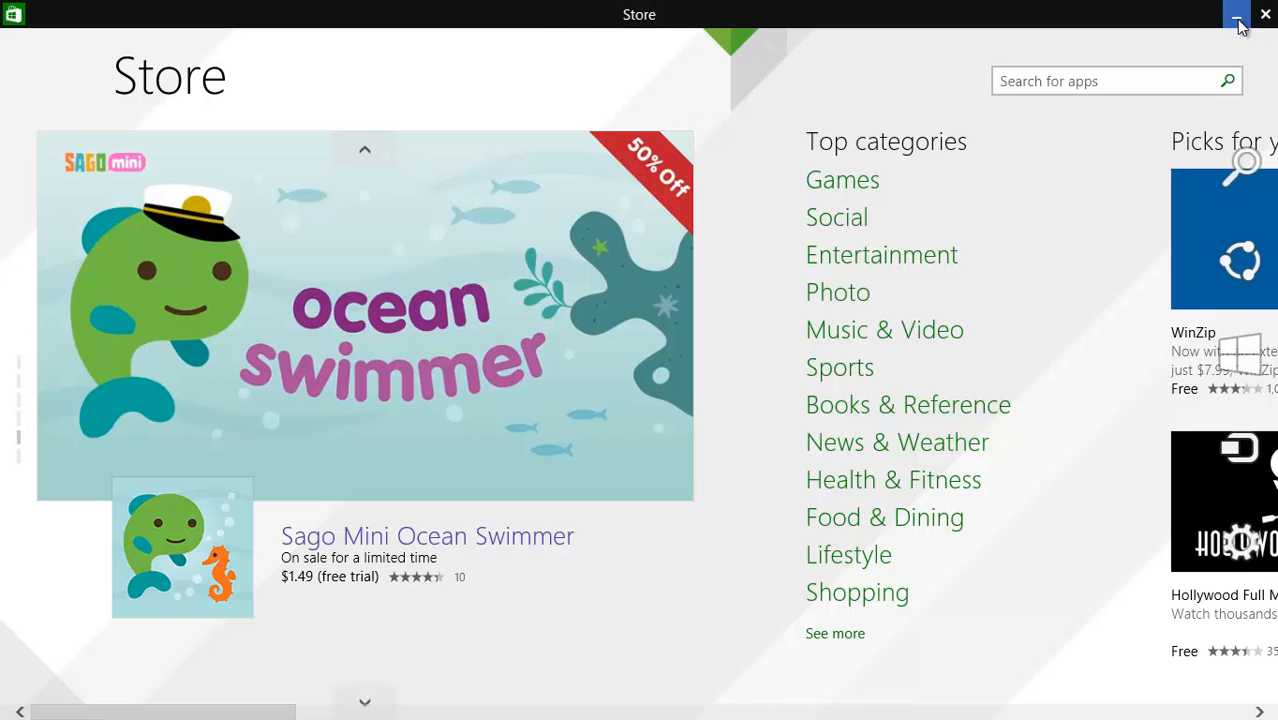
{"action": "mouse_move", "coordinate": [1183, 27]}
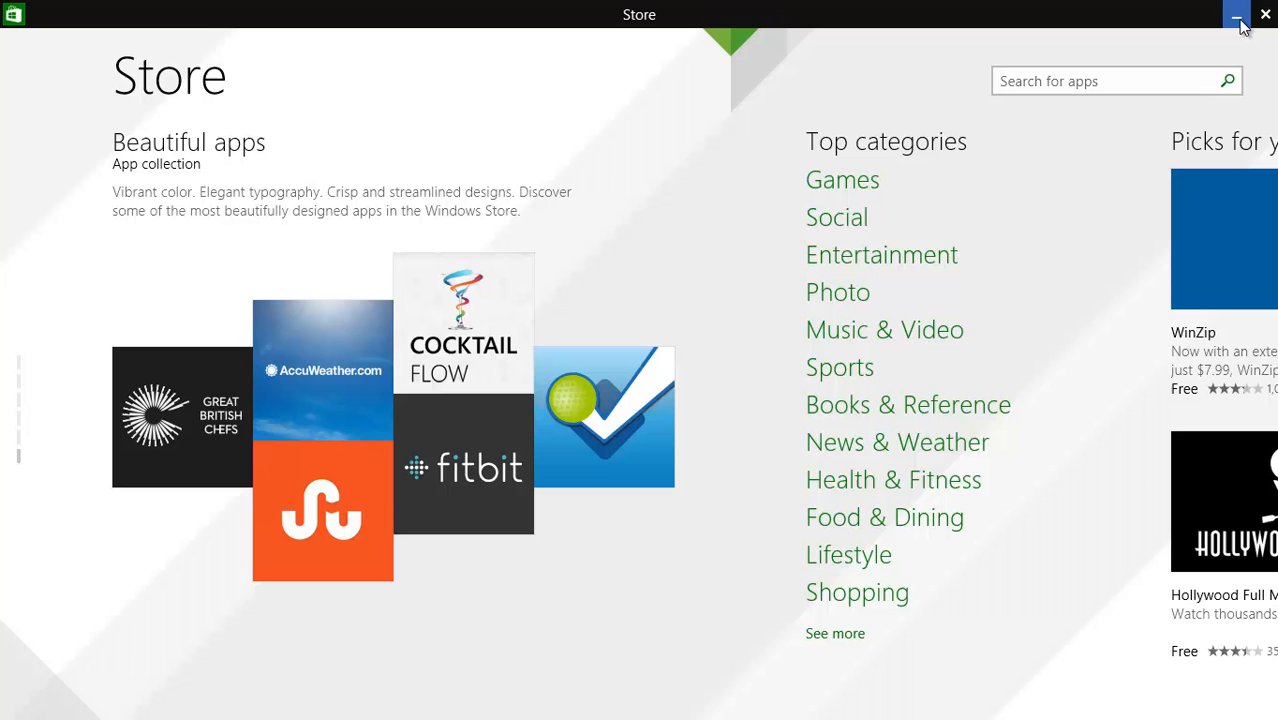
{"action": "left_click", "coordinate": [1236, 14]}
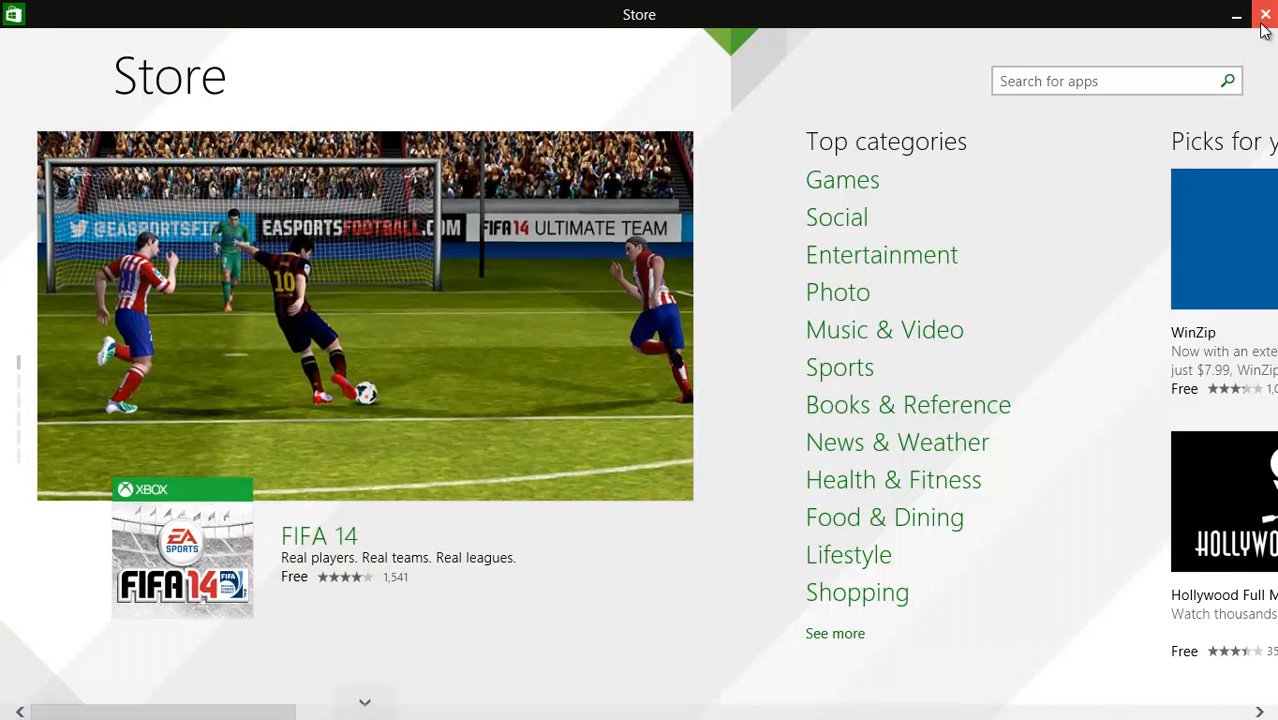
{"action": "left_click", "coordinate": [1264, 14]}
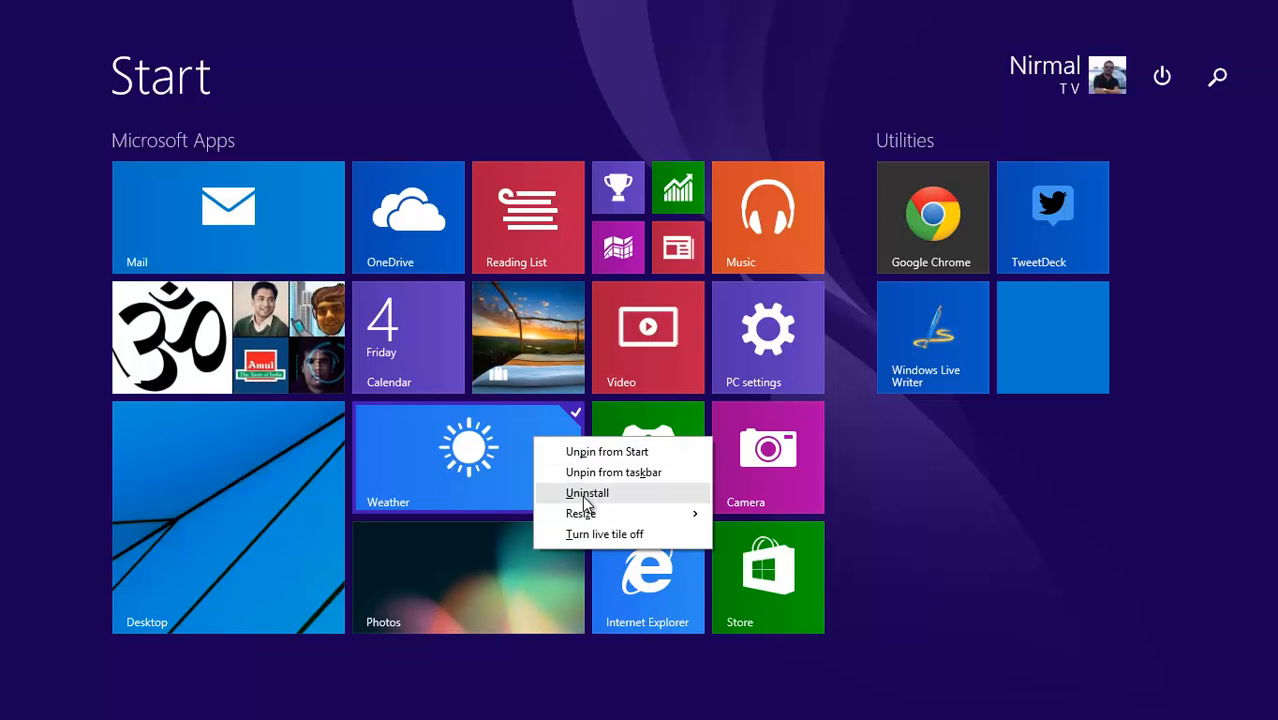
{"action": "mouse_move", "coordinate": [594, 538]}
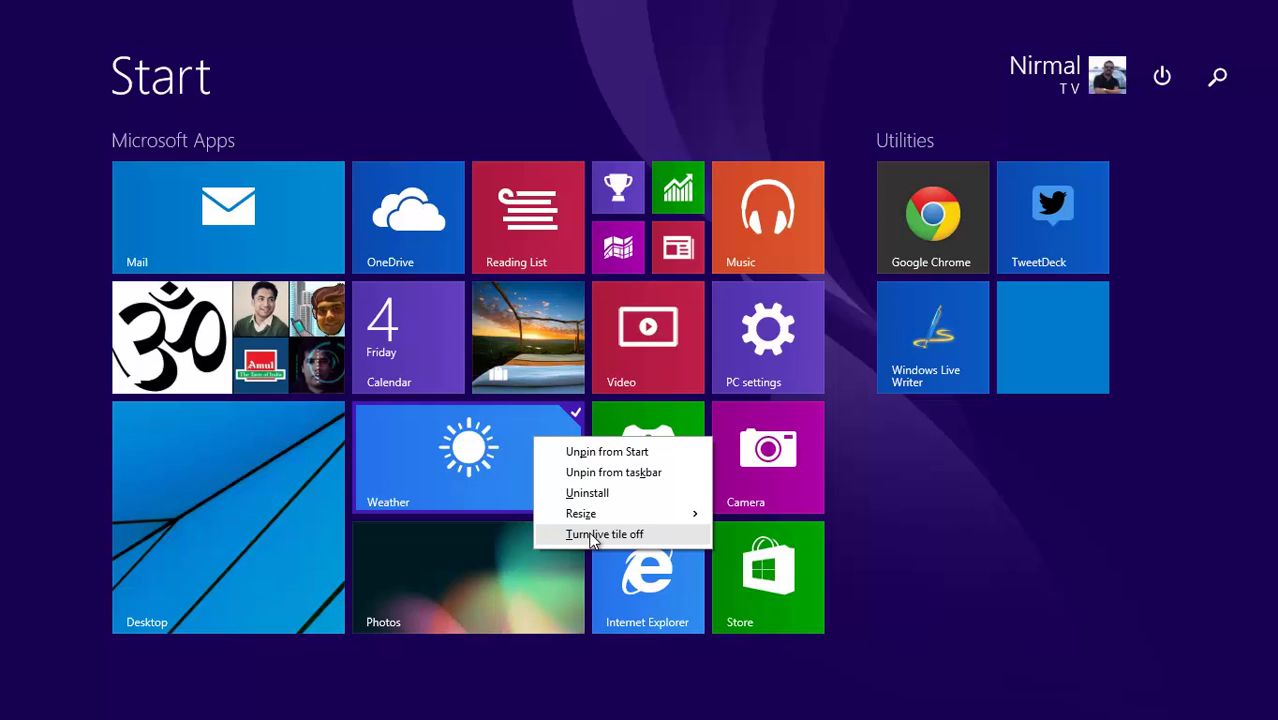
{"action": "mouse_move", "coordinate": [590, 507]}
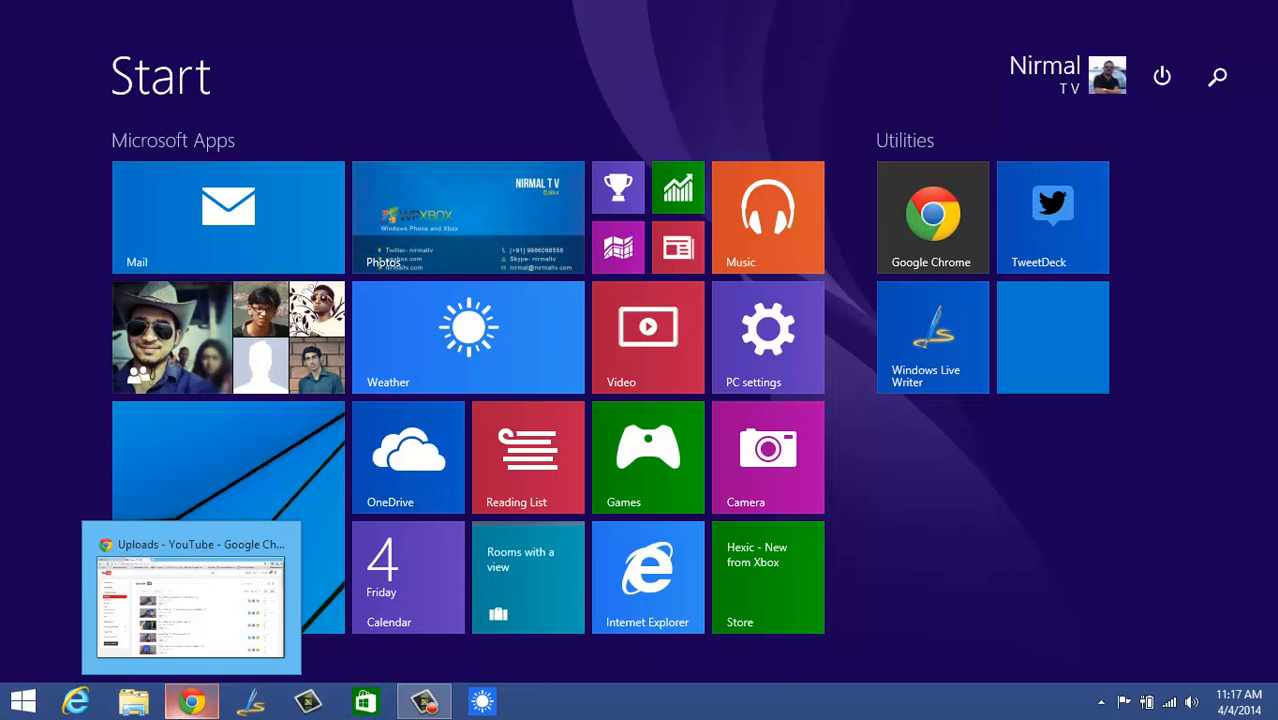
{"action": "mouse_move", "coordinate": [380, 668]}
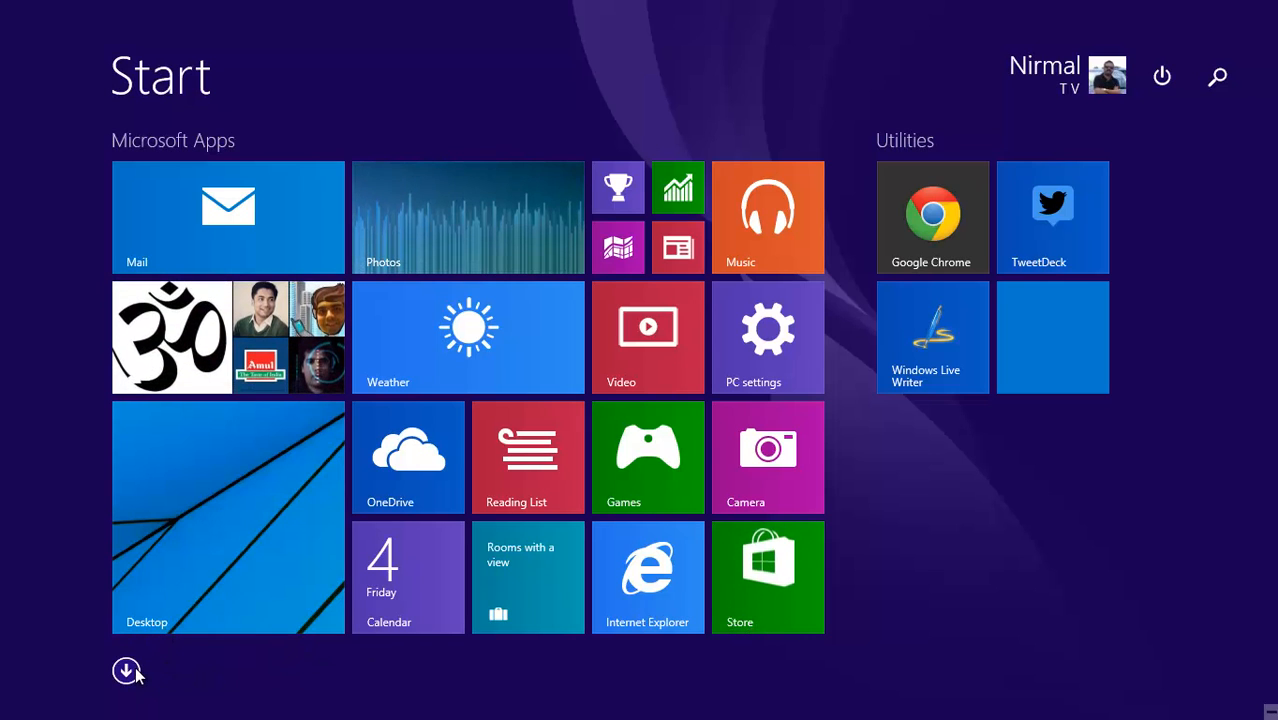
{"action": "left_click", "coordinate": [126, 671]}
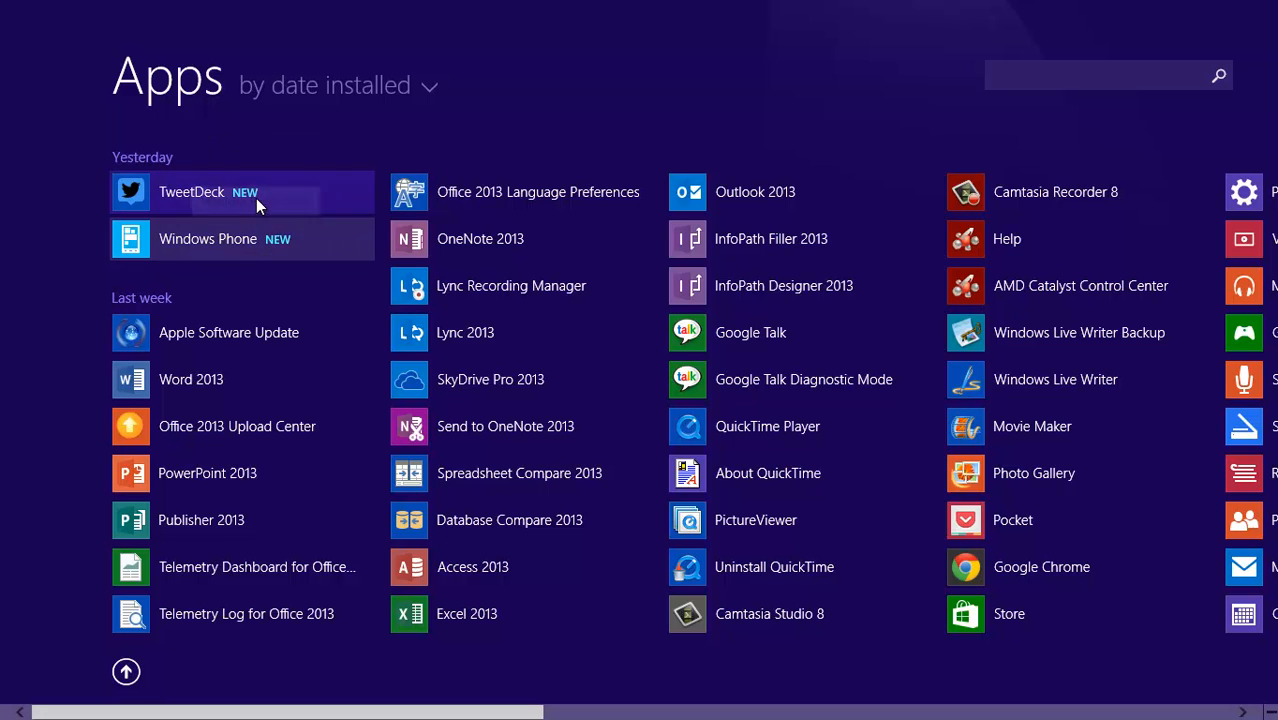
{"action": "mouse_move", "coordinate": [300, 262]}
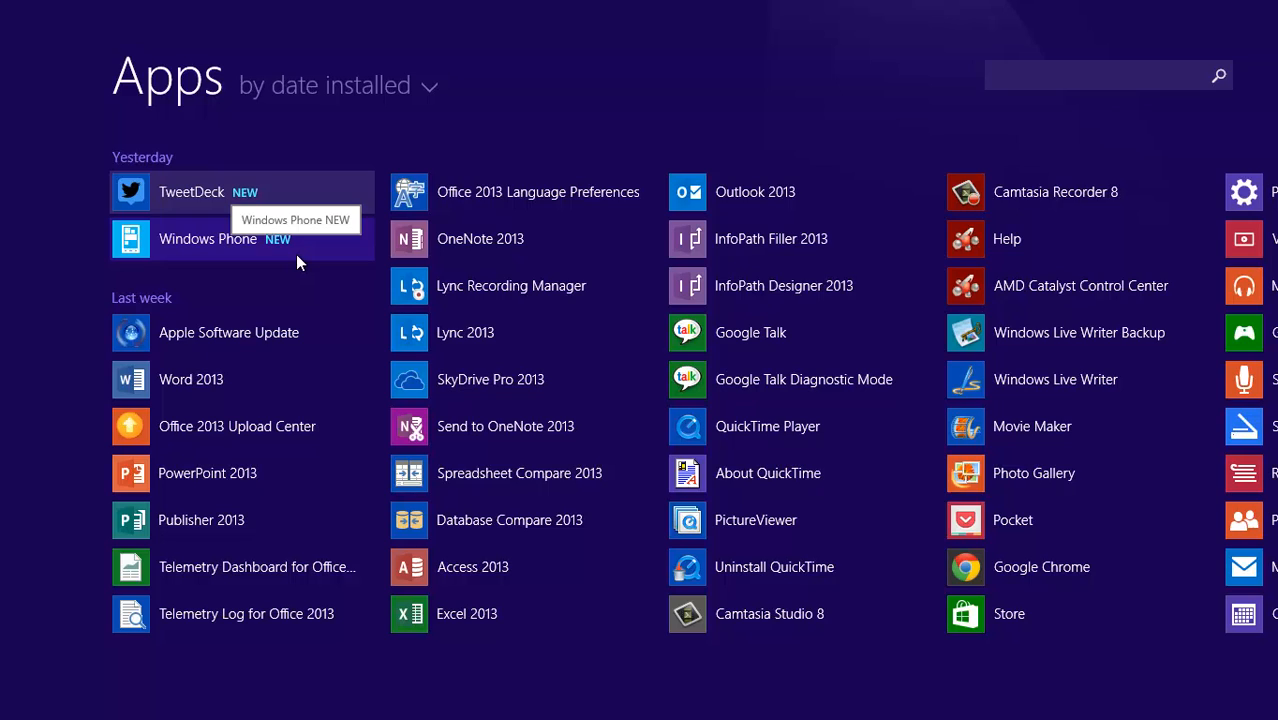
{"action": "mouse_move", "coordinate": [283, 211]}
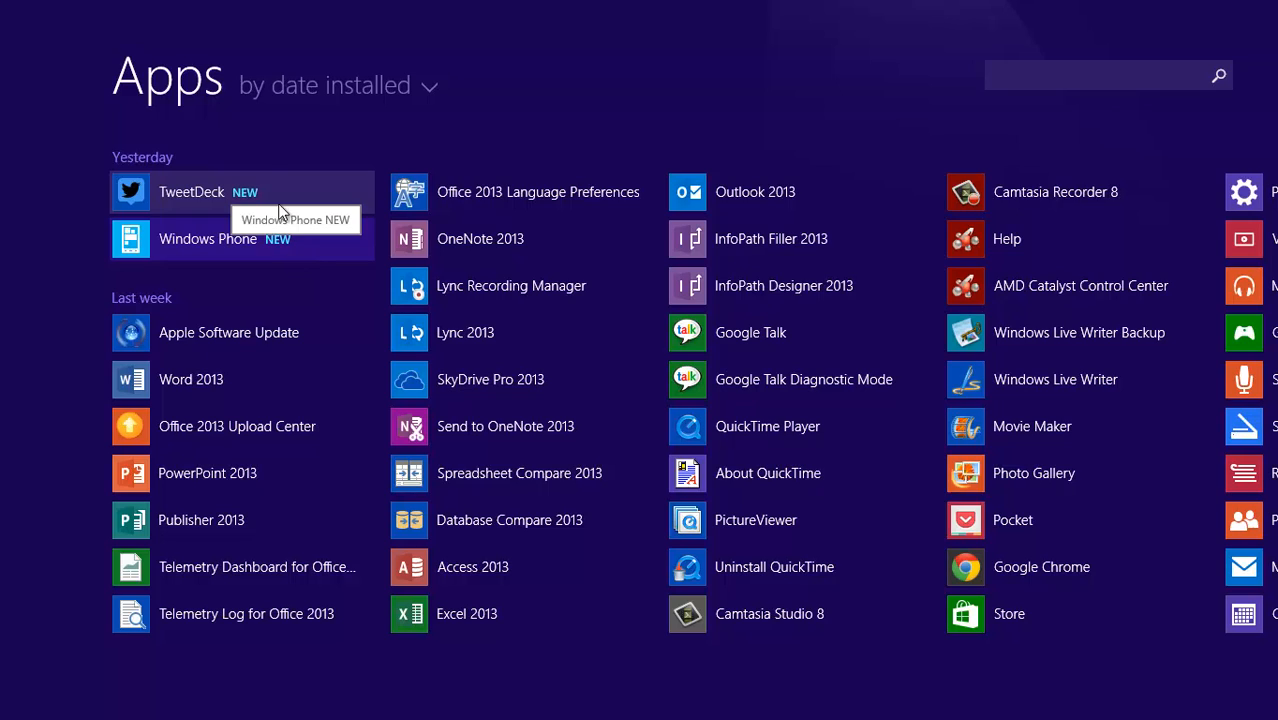
{"action": "scroll", "scroll_direction": "up", "scroll_amount": 3}
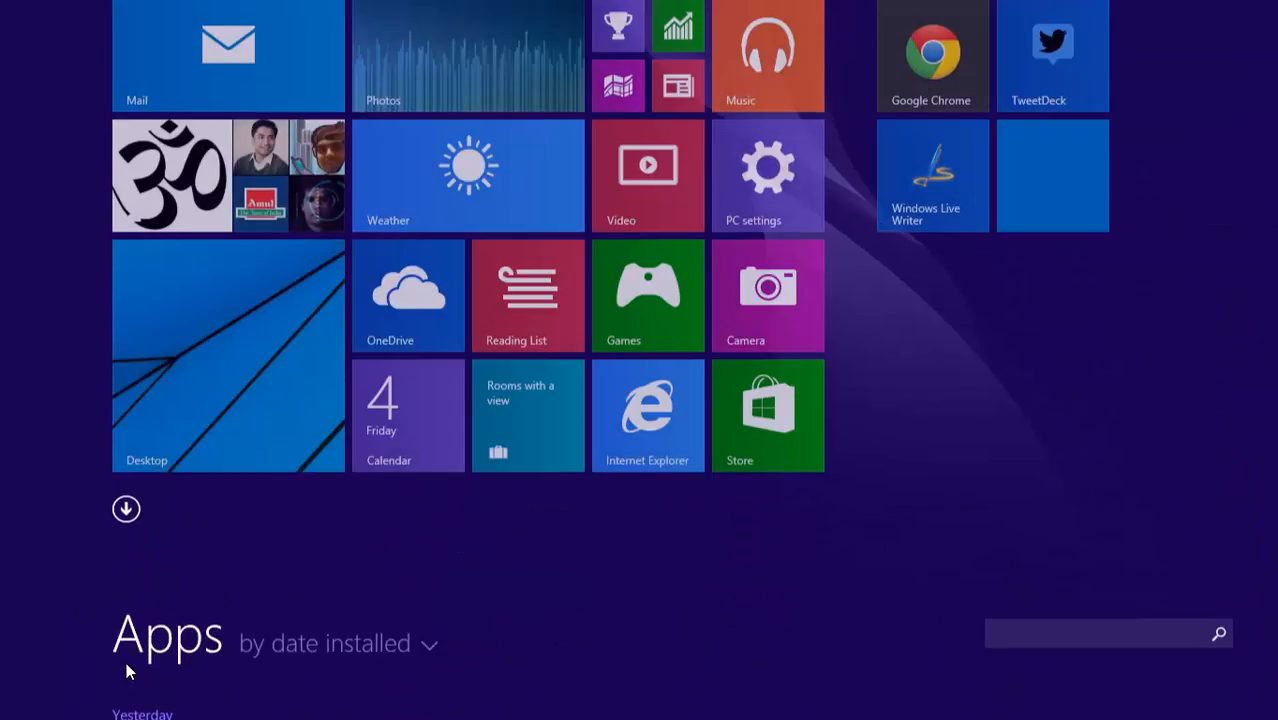